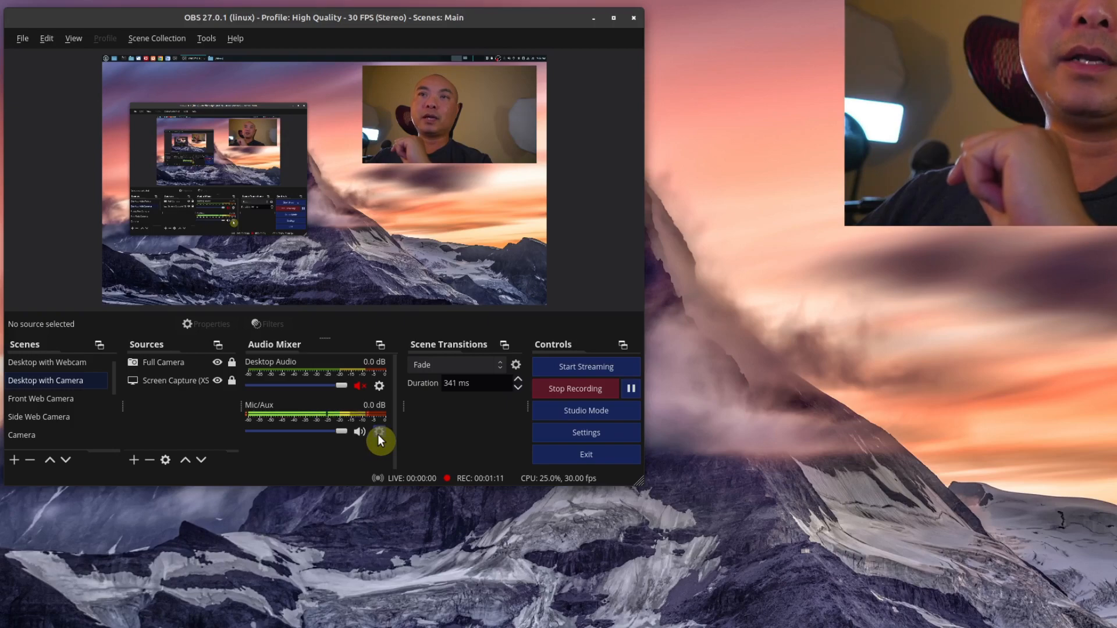
# - Open the Filters window for the Mic/Aux source from its Audio Mixer gear menu
pyautogui.click(379, 433)
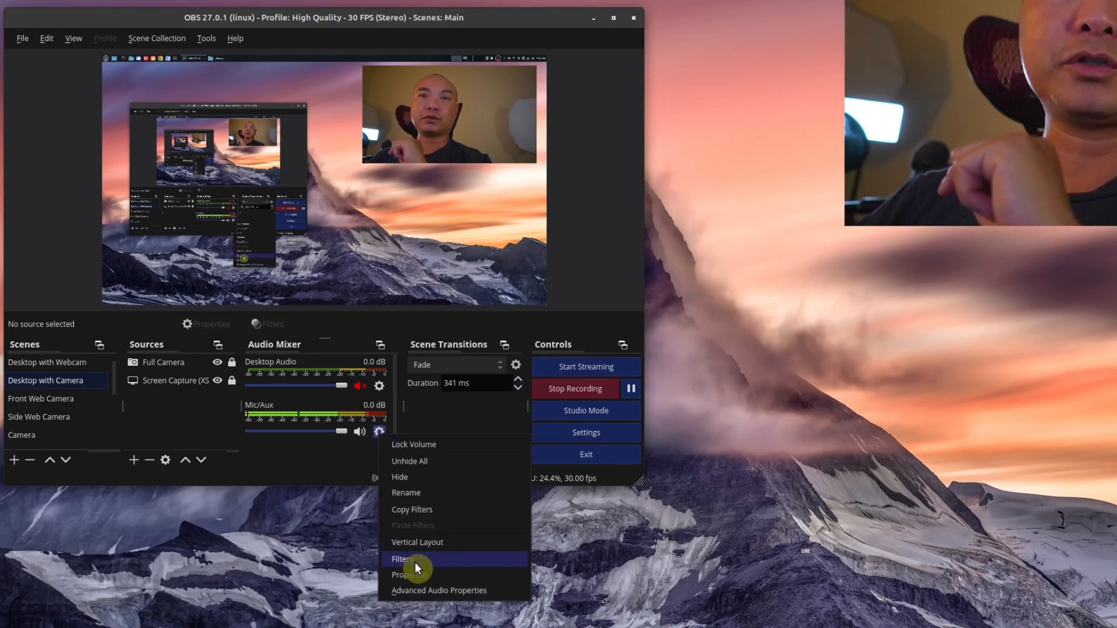
pyautogui.click(401, 558)
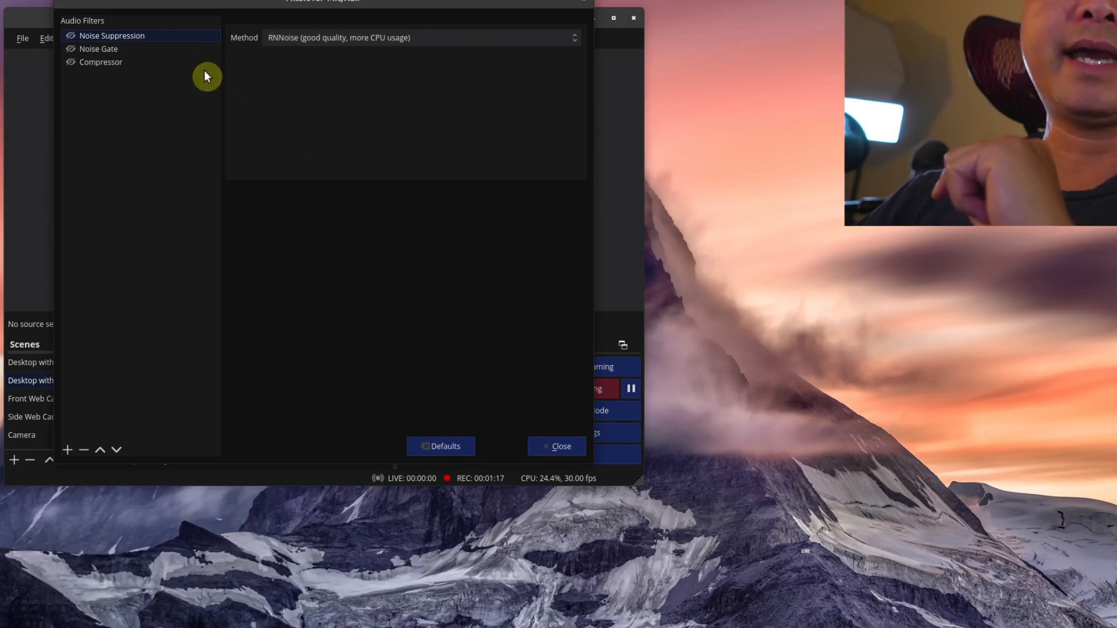
pyautogui.moveTo(195, 187)
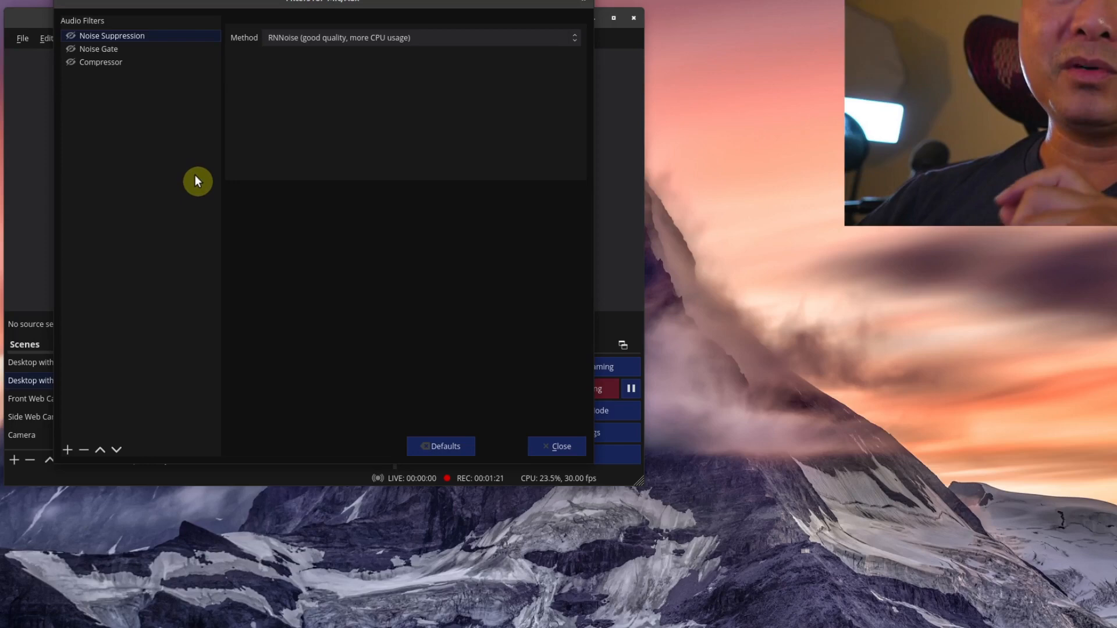
pyautogui.moveTo(144, 236)
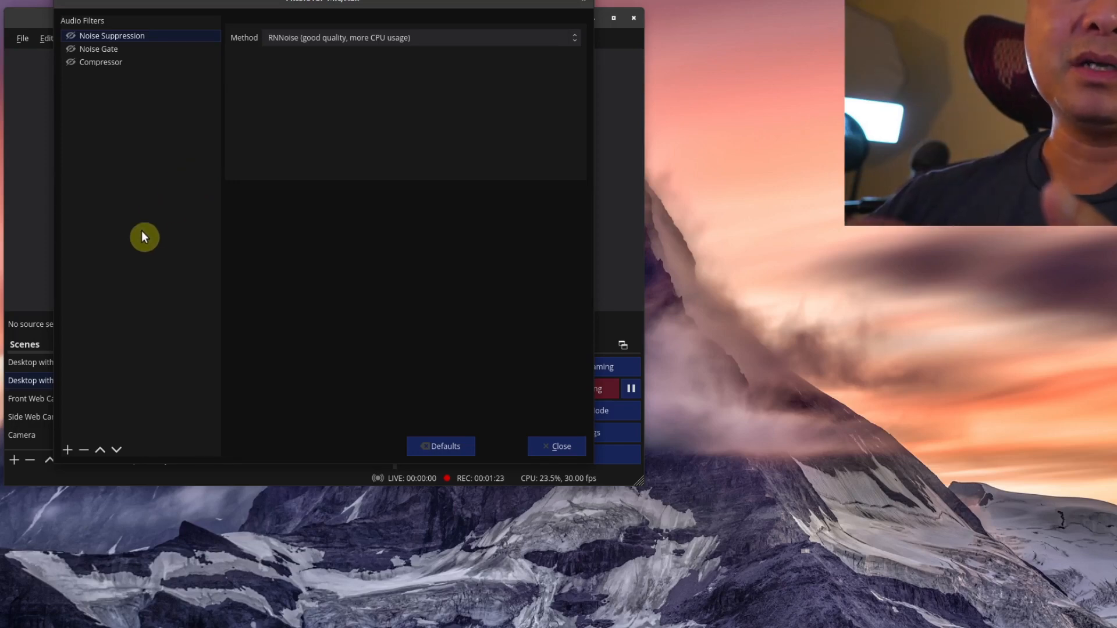
pyautogui.click(67, 449)
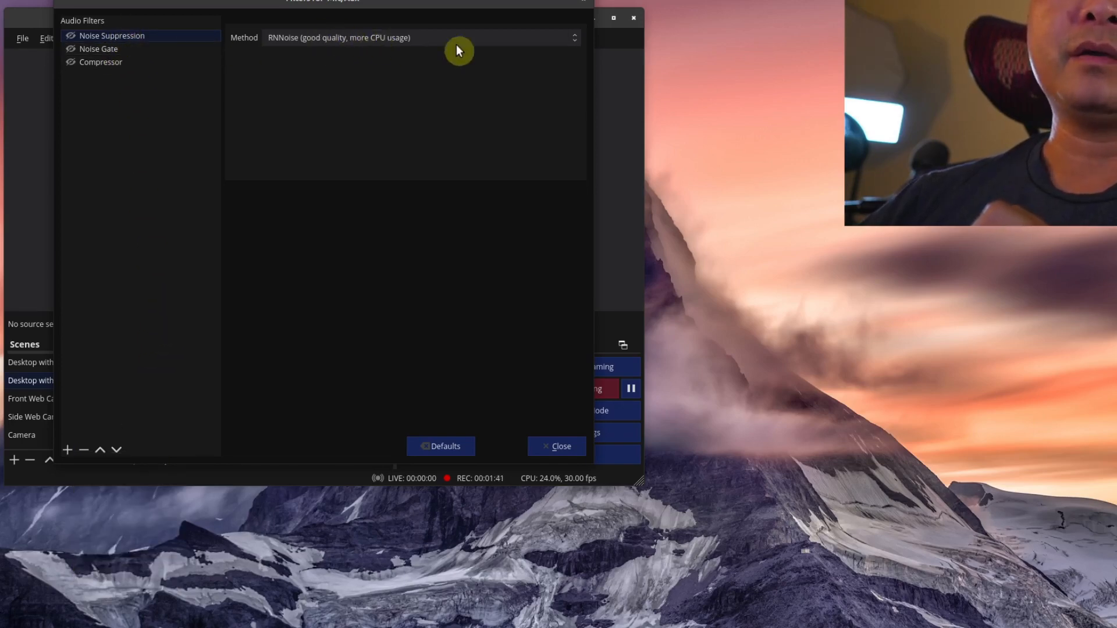
pyautogui.moveTo(576, 44)
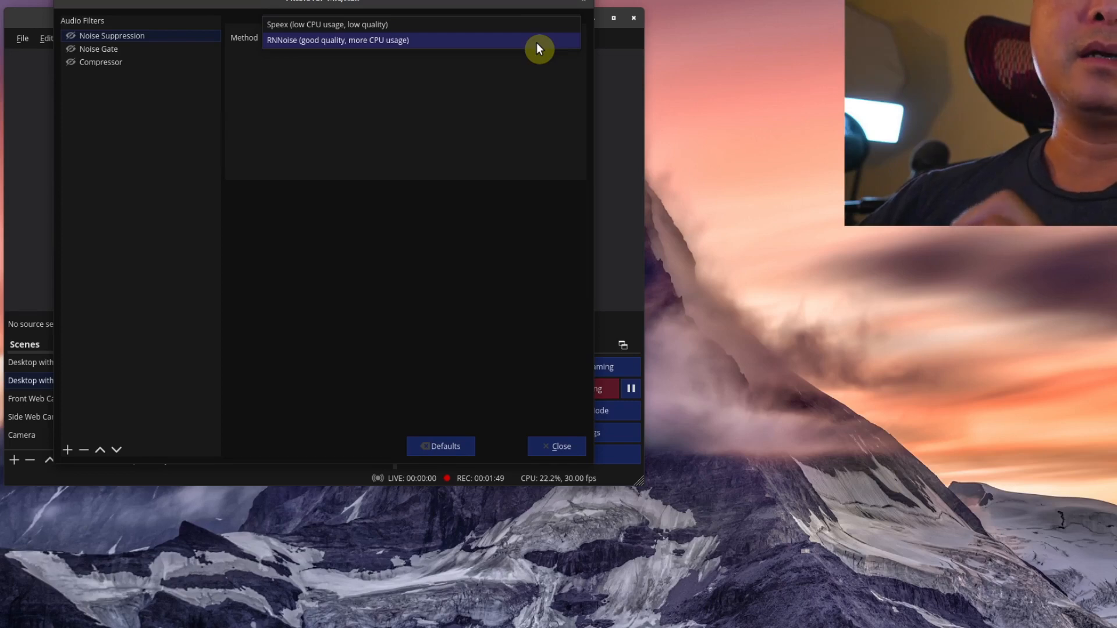
# - Select RNNoise (good quality, more CPU usage) as the Noise Suppression method
pyautogui.click(338, 40)
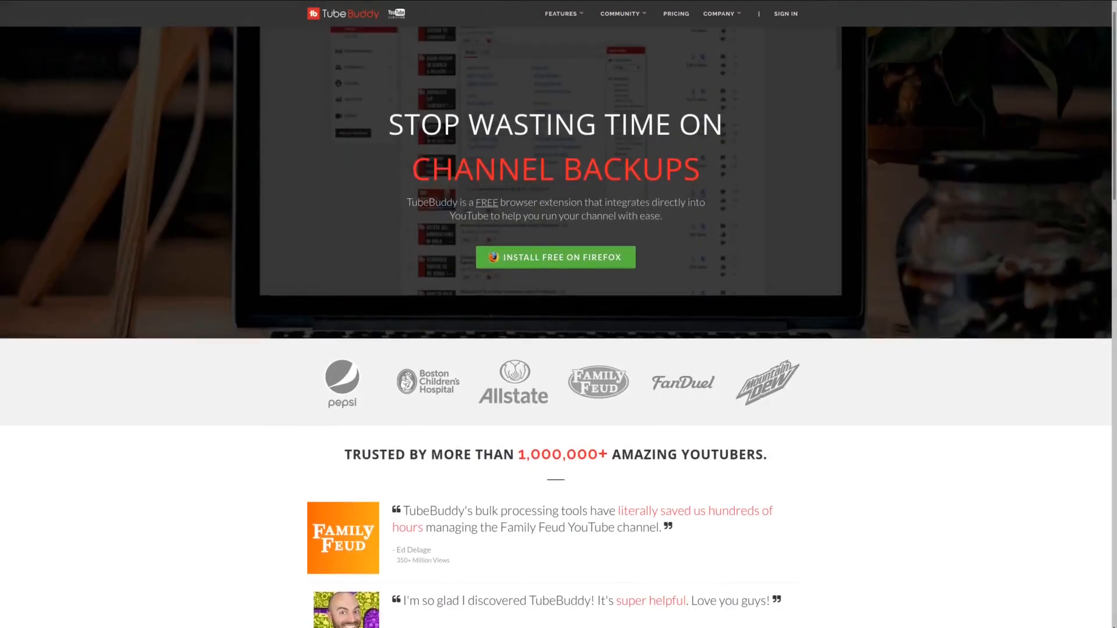
# - Scroll the TubeBuddy homepage past the testimonials to the 'Work within YouTube' section
pyautogui.scroll(-3)
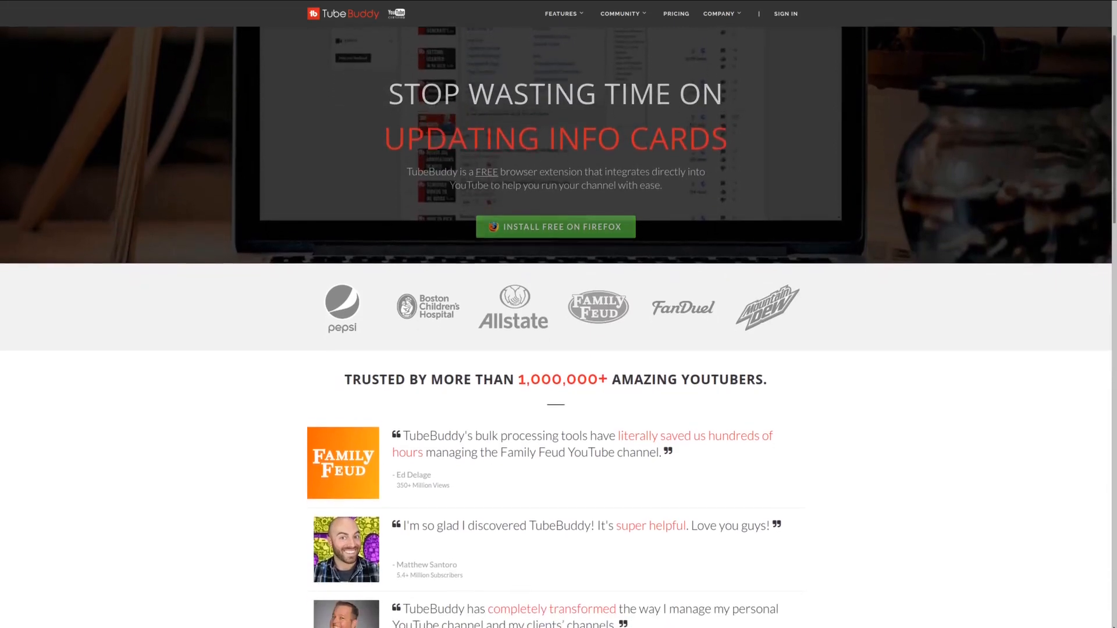
pyautogui.scroll(-3)
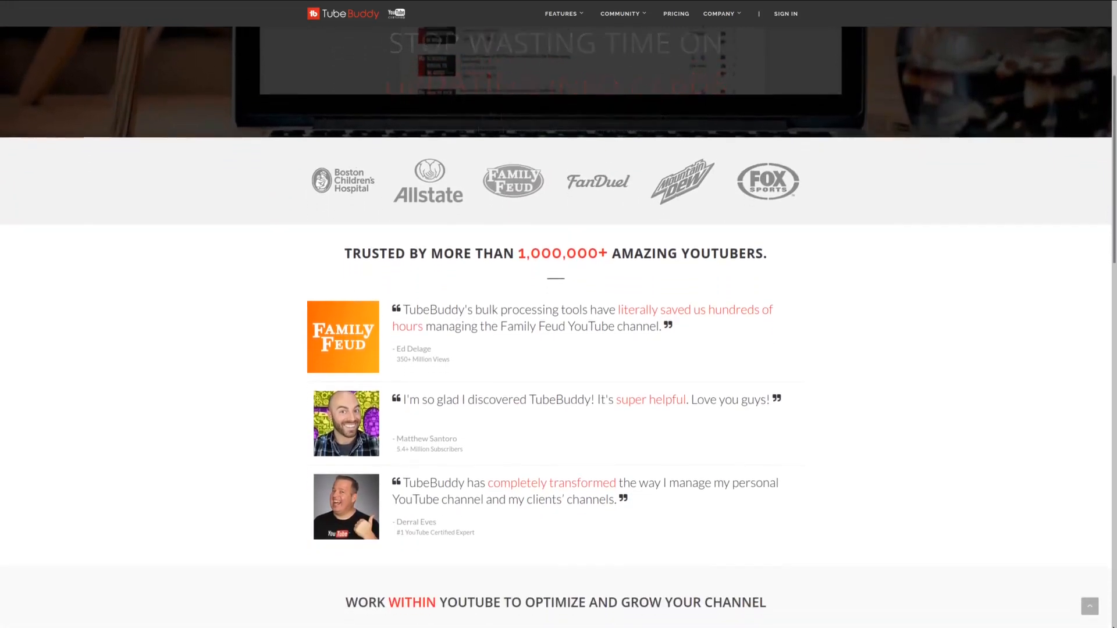
pyautogui.scroll(-3)
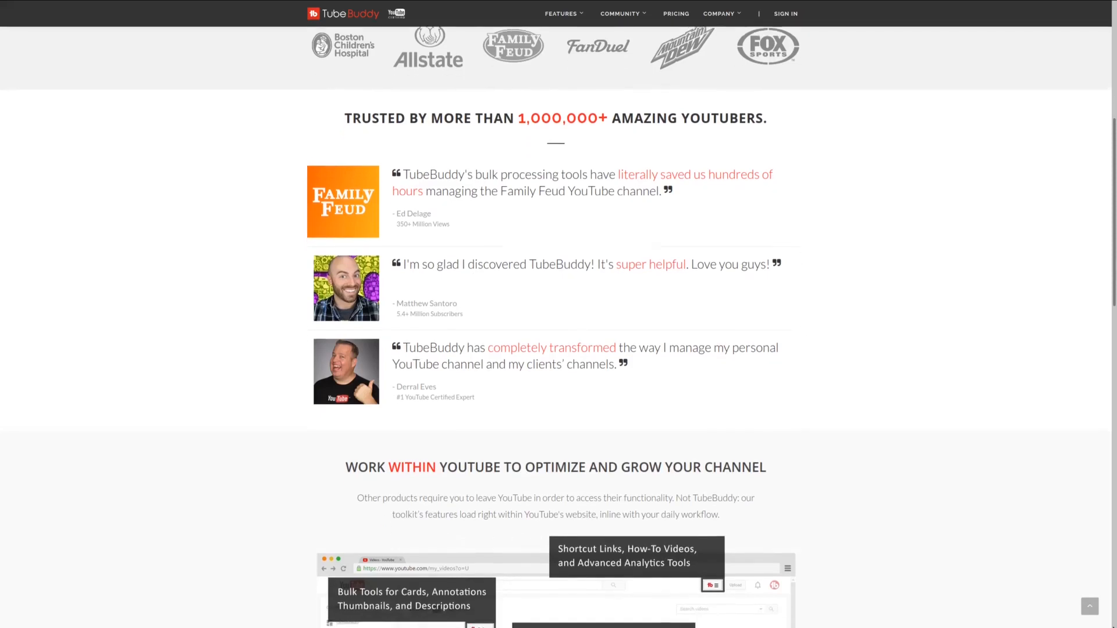
pyautogui.scroll(-3)
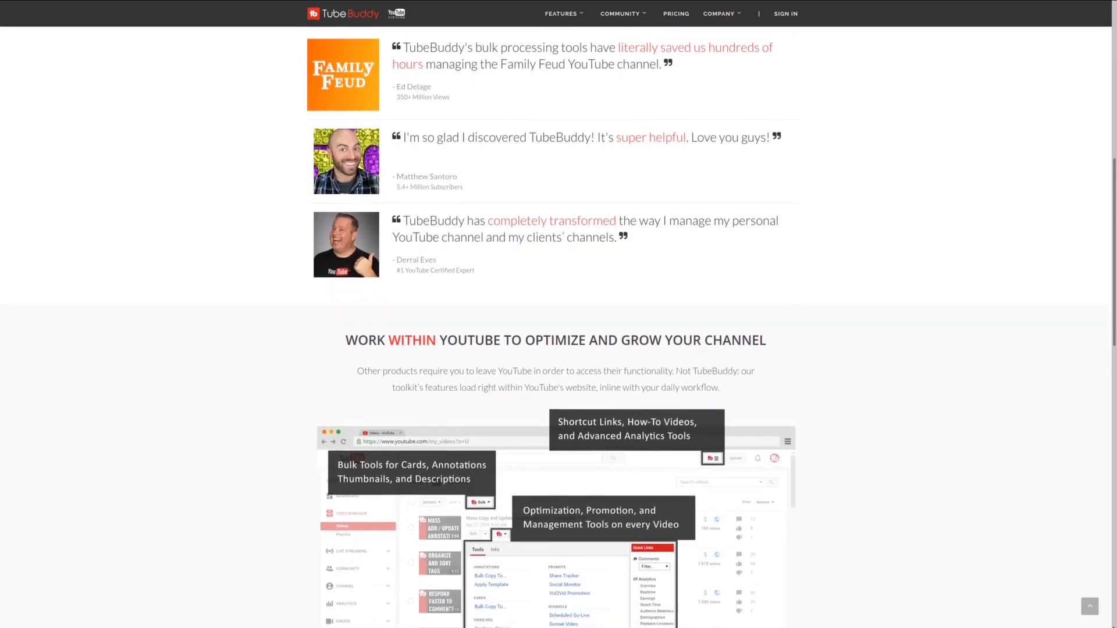
pyautogui.scroll(-3)
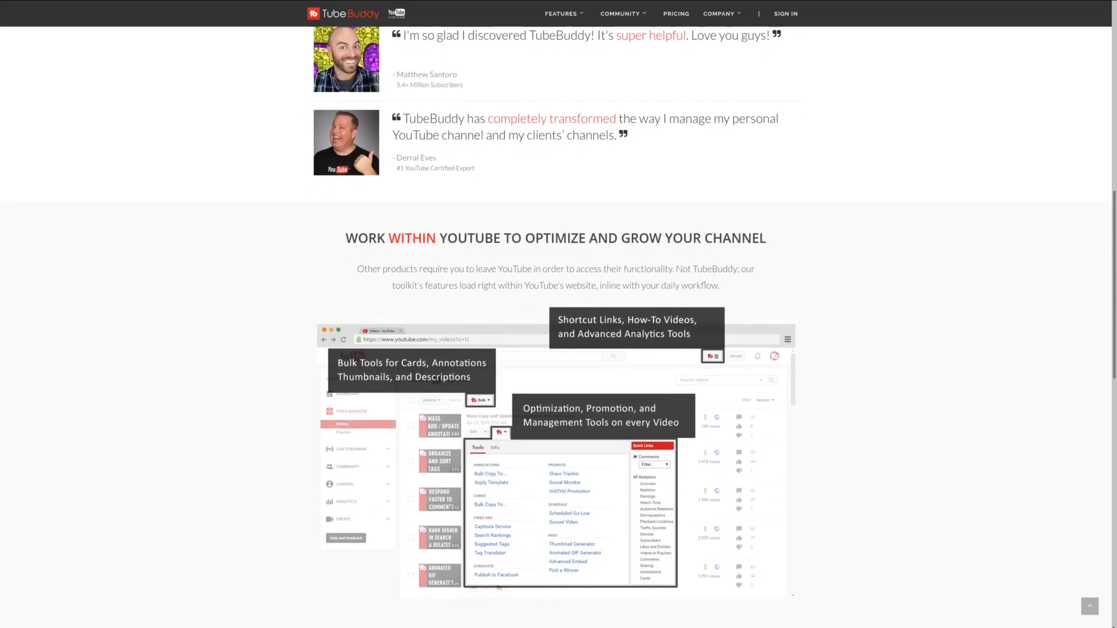